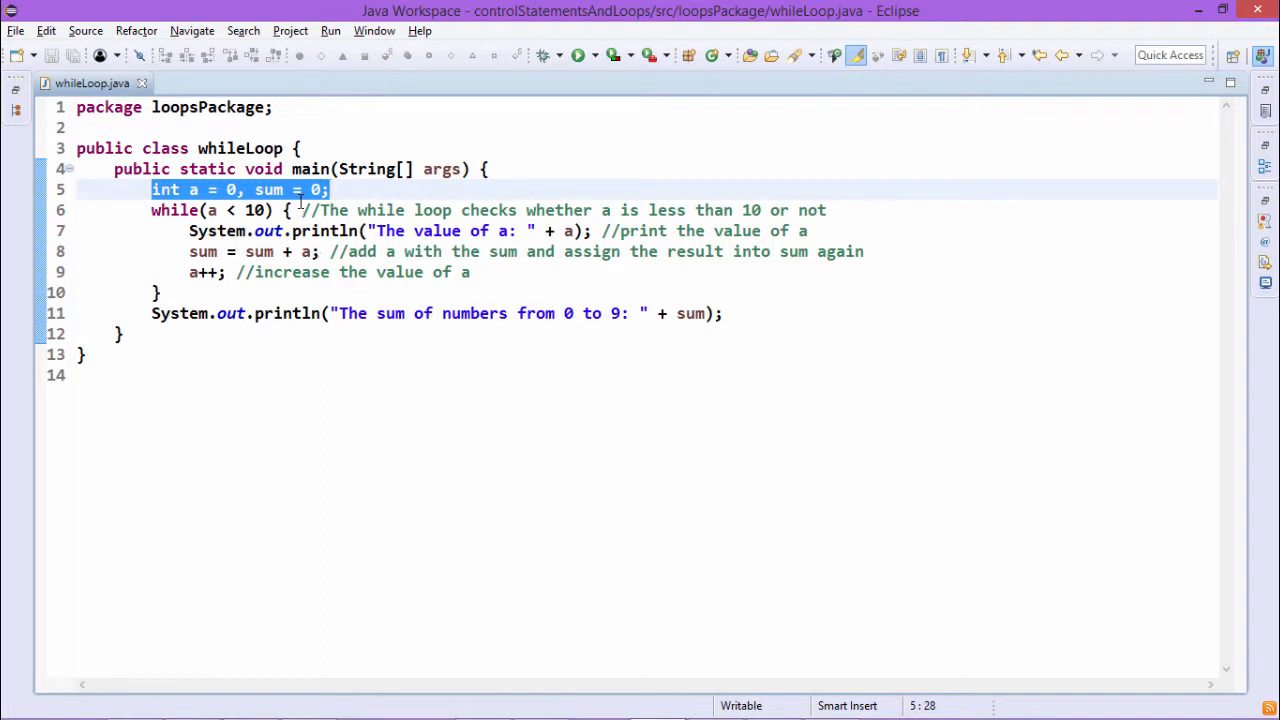
{"action": "mouse_move", "coordinate": [256, 251]}
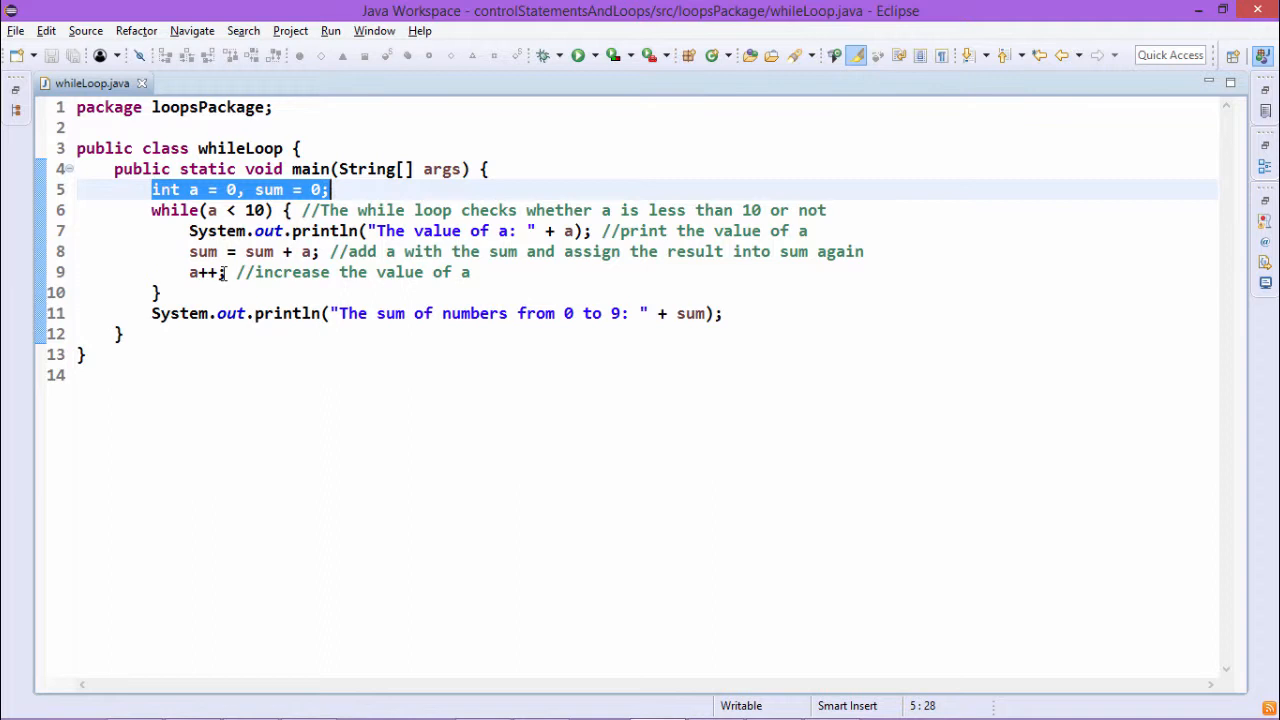
{"action": "mouse_move", "coordinate": [347, 323]}
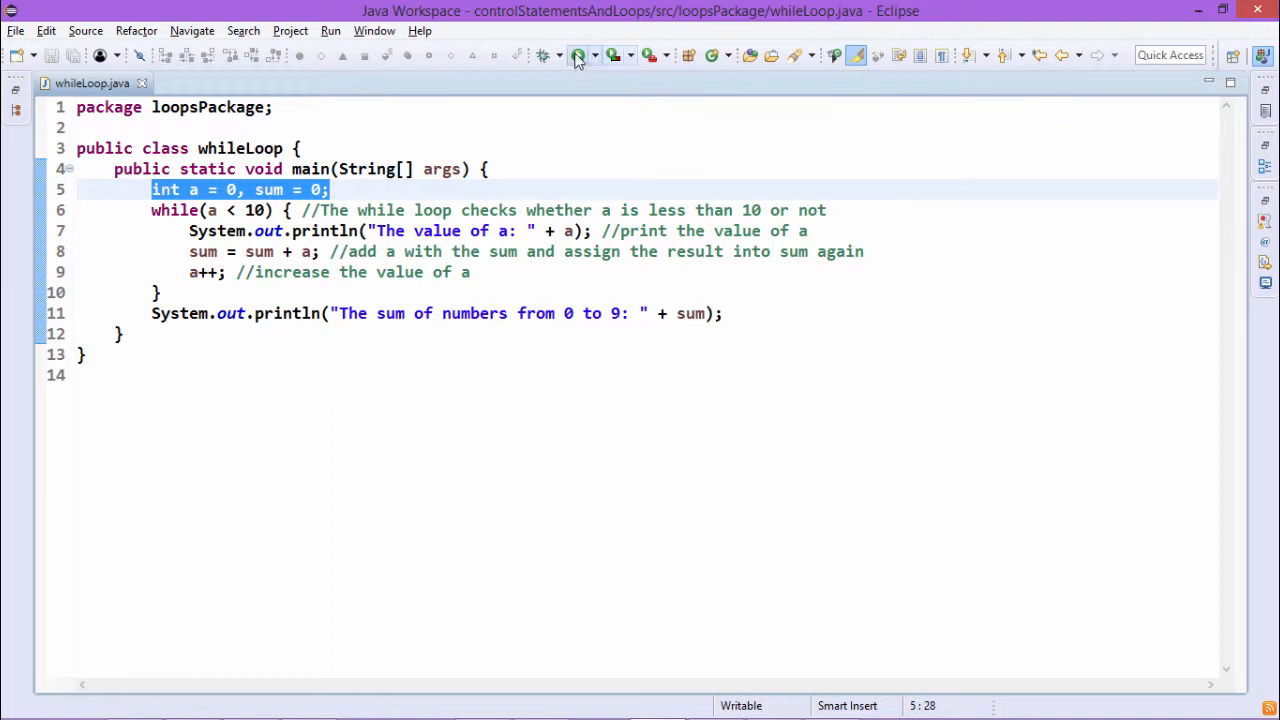
Step: Run whileLoop to list a from 0 through 9 and the sum 45 in the Console
{"action": "left_click", "coordinate": [578, 55]}
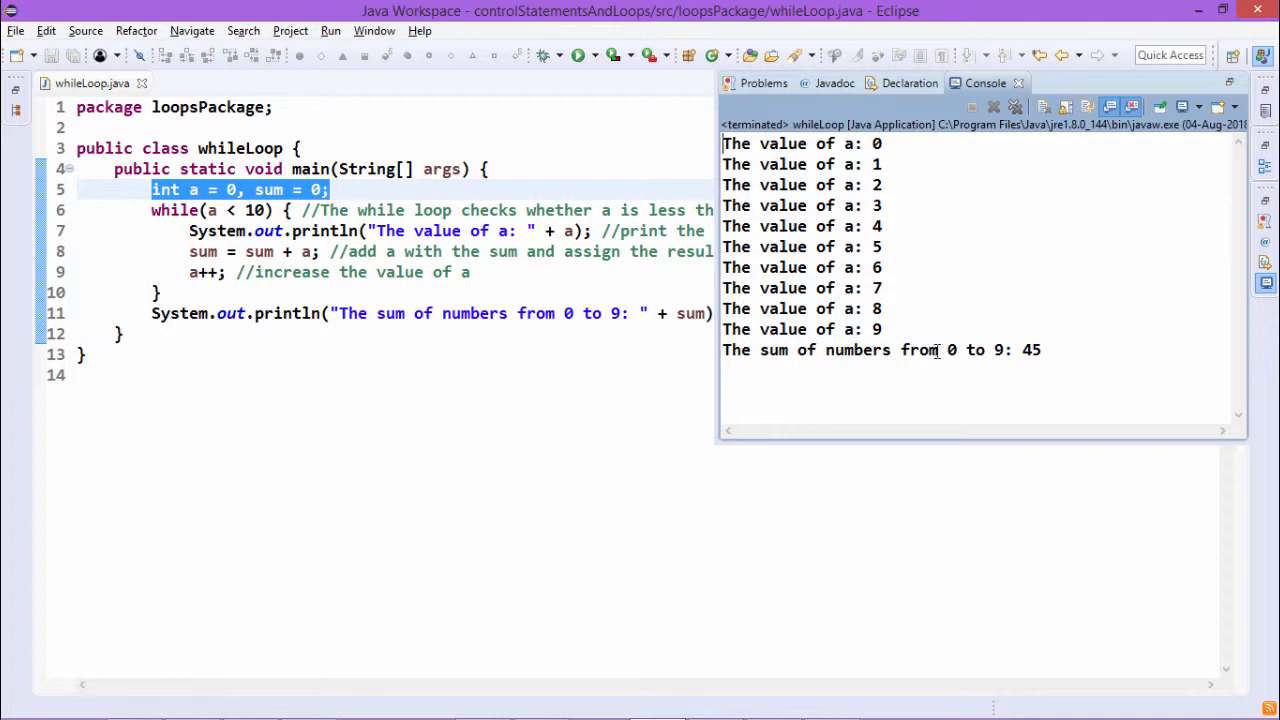
{"action": "mouse_move", "coordinate": [1015, 350]}
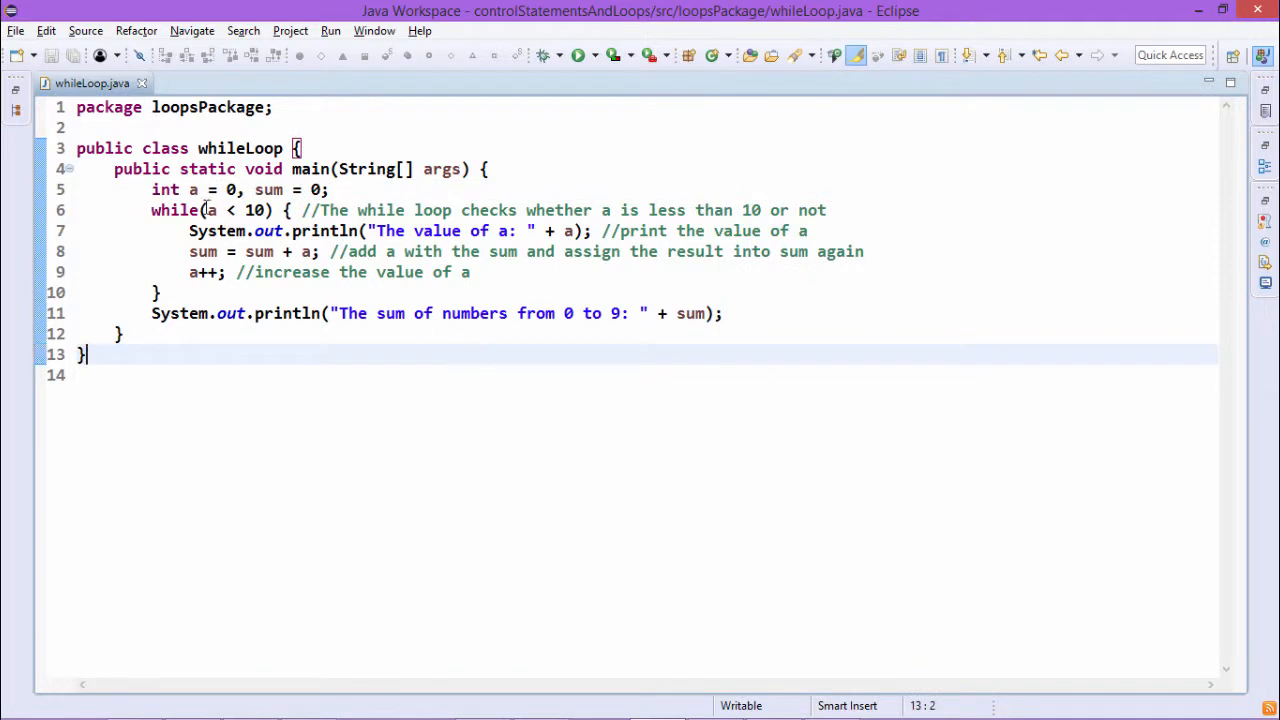
{"action": "mouse_move", "coordinate": [260, 251]}
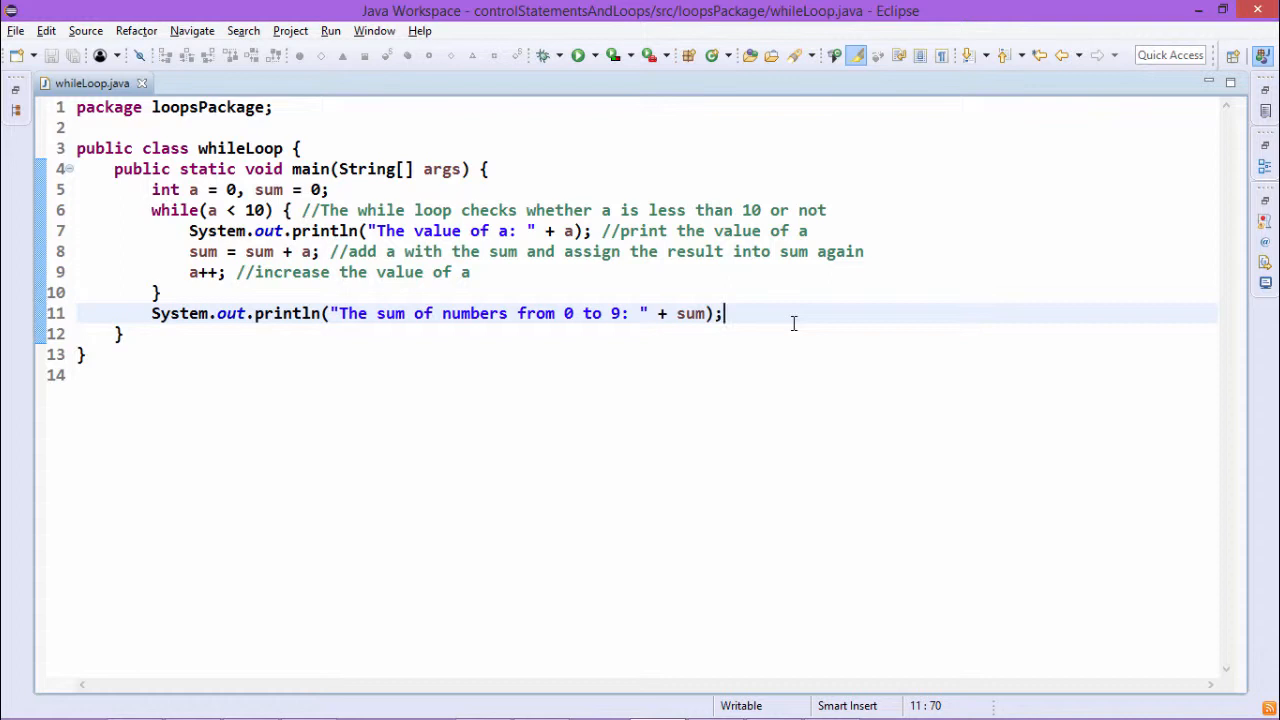
Step: Add System.out.println("The value of a = " + a) after the sum line and rerun whileLoop
{"action": "type", "text": "sys"}
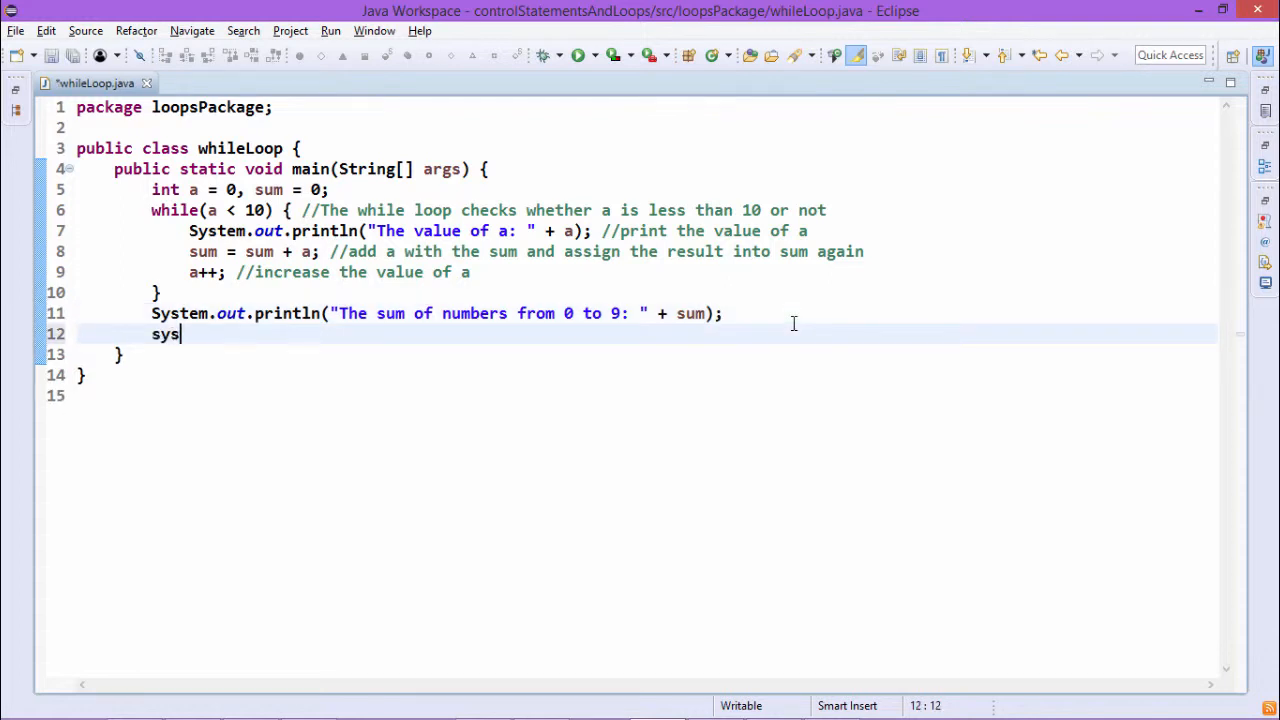
{"action": "type", "text": "System.out.println()"}
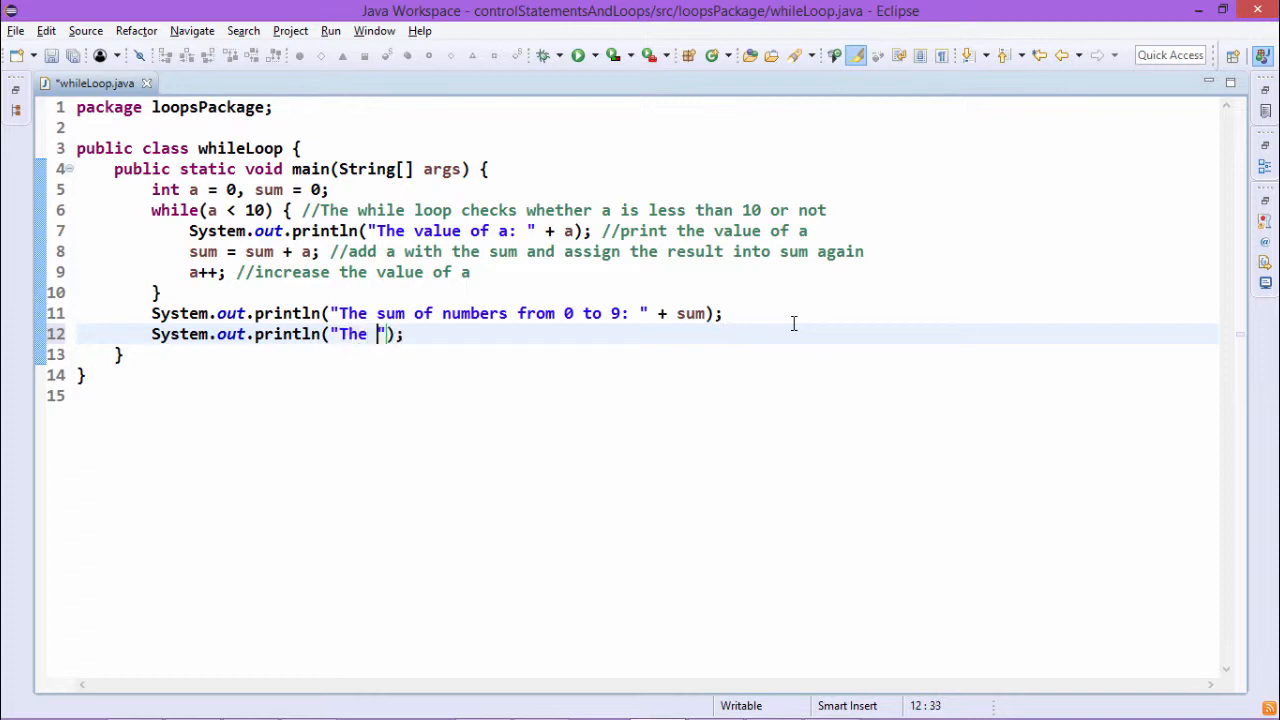
{"action": "type", "text": "value of"}
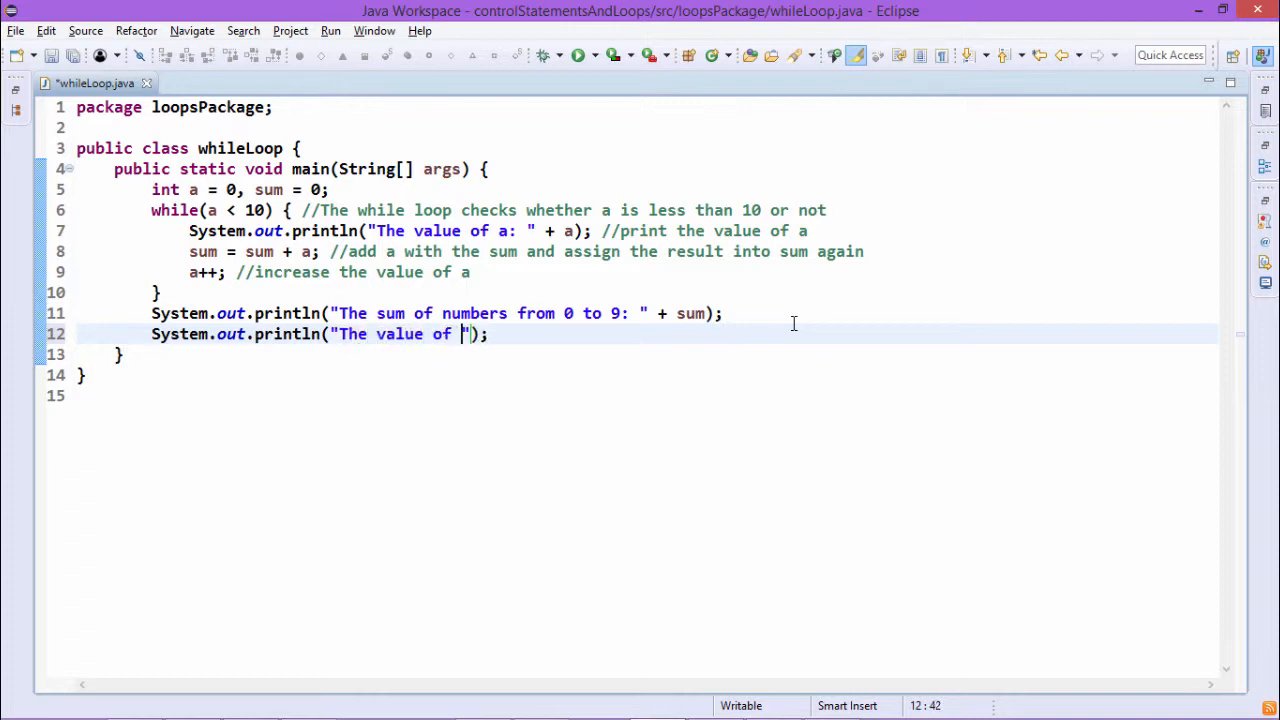
{"action": "type", "text": "a ="}
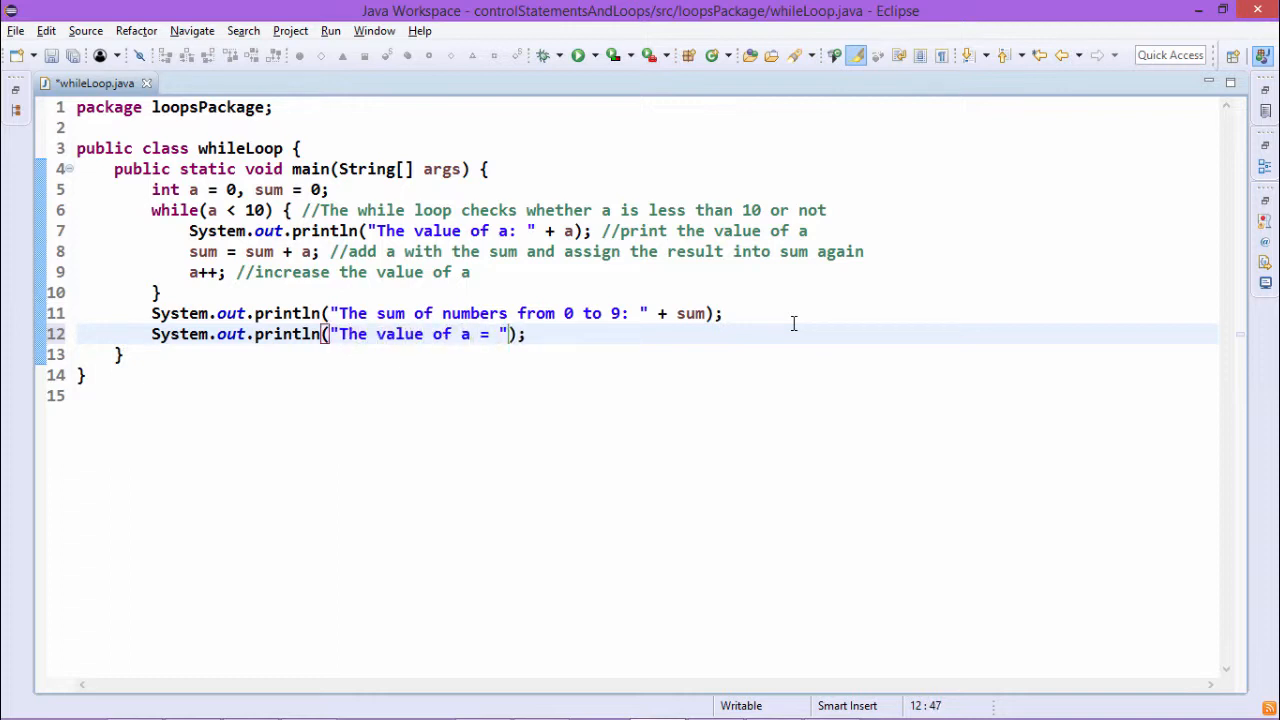
{"action": "type", "text": ",a"}
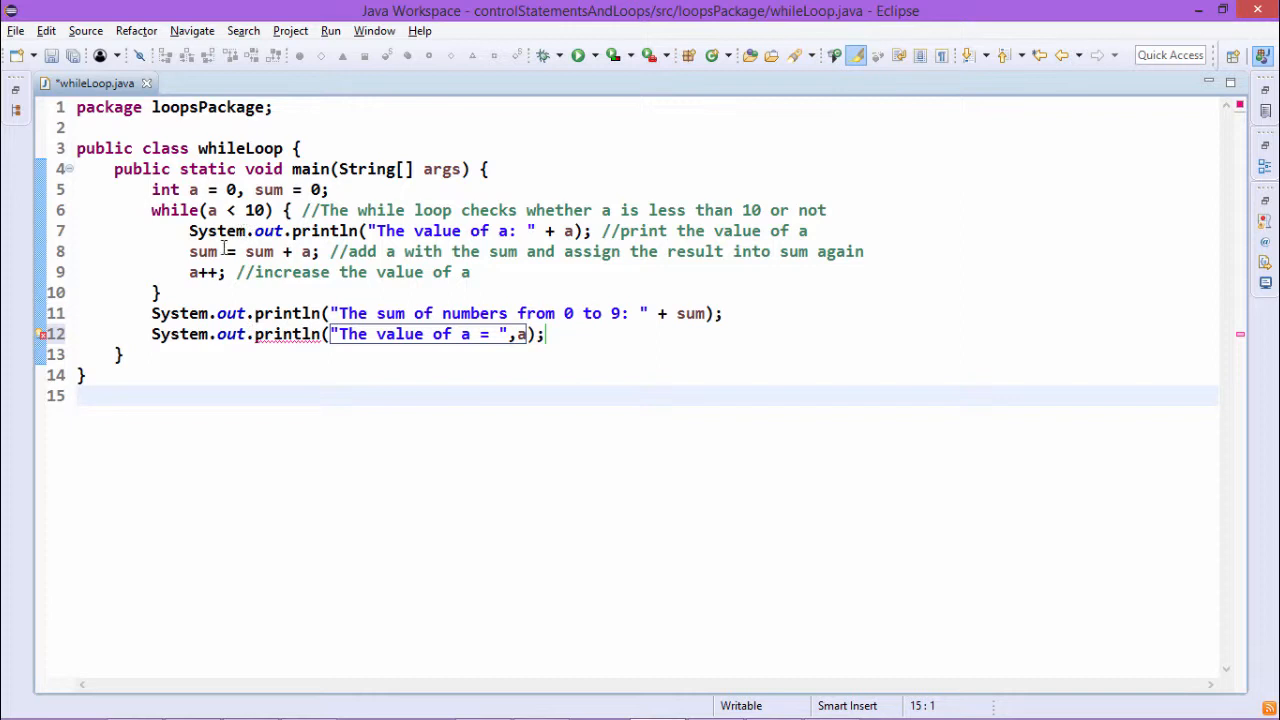
{"action": "mouse_move", "coordinate": [427, 378]}
{"action": "type", "text": "+ "}
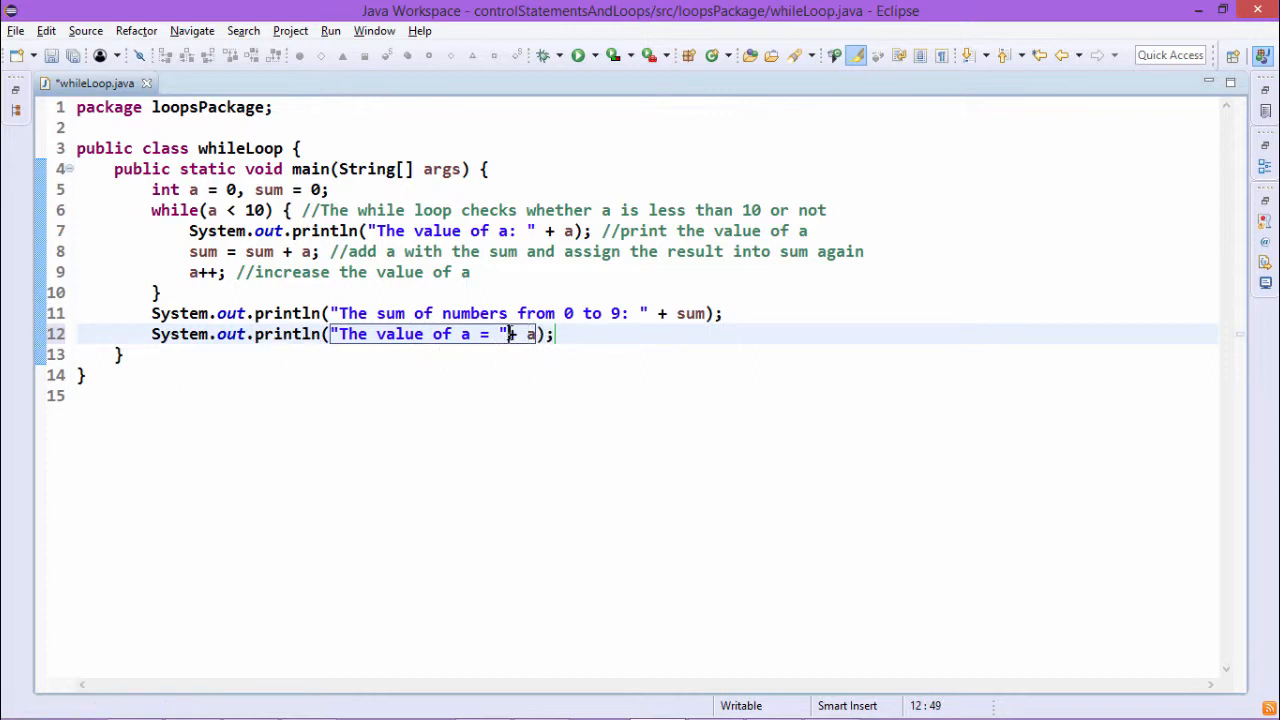
{"action": "left_click", "coordinate": [577, 55]}
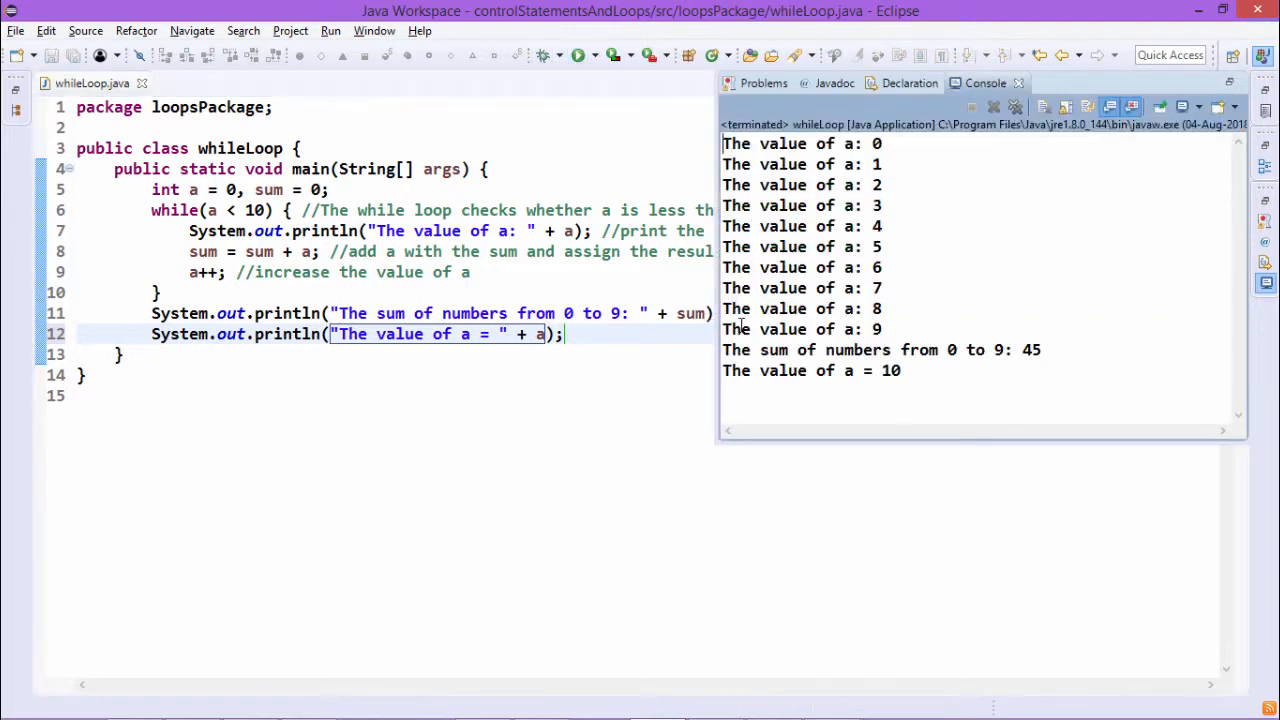